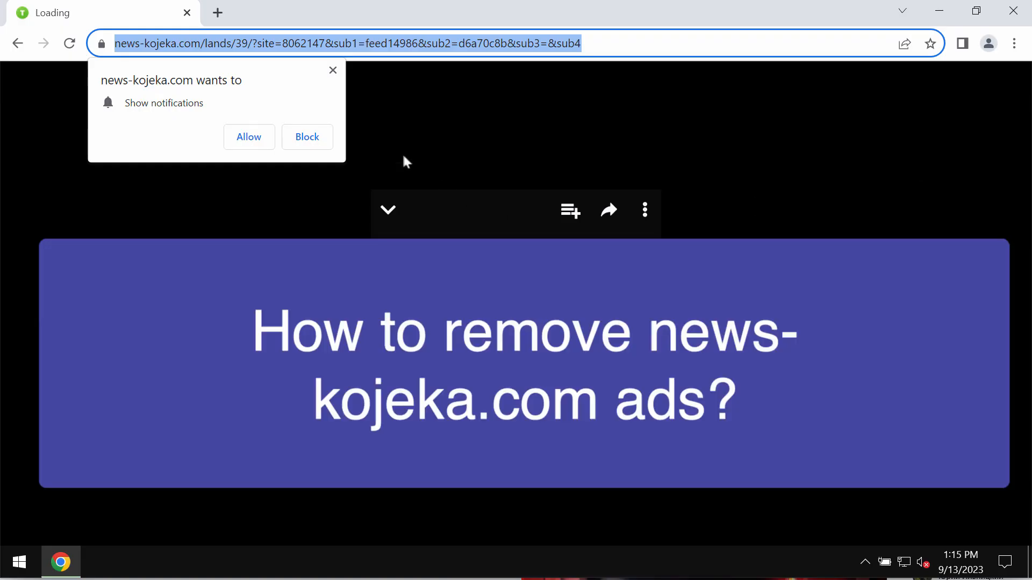
mouse_move(239, 105)
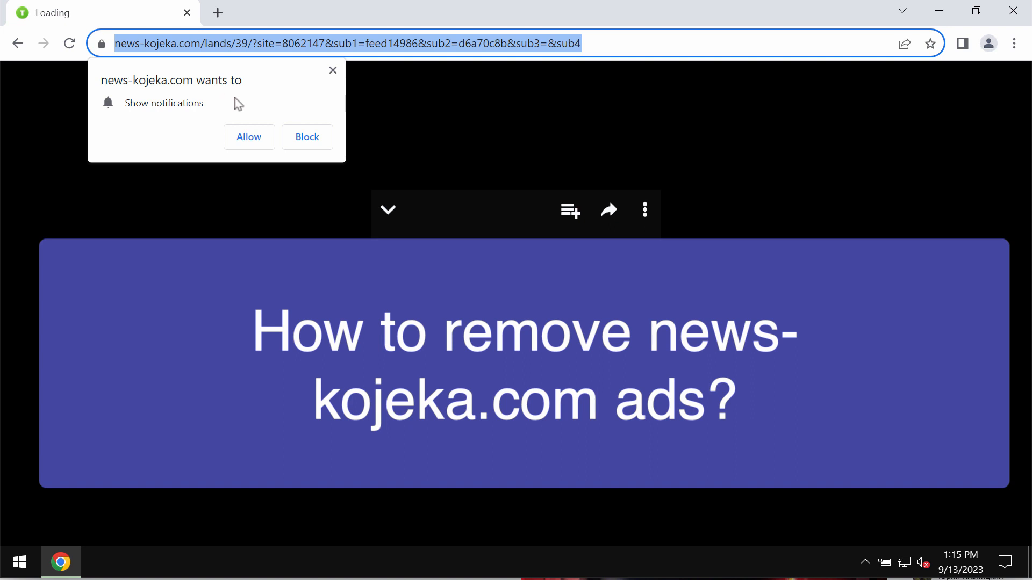
Allow news-kojeka.com to show notifications from its permission prompt.
left_click(167, 44)
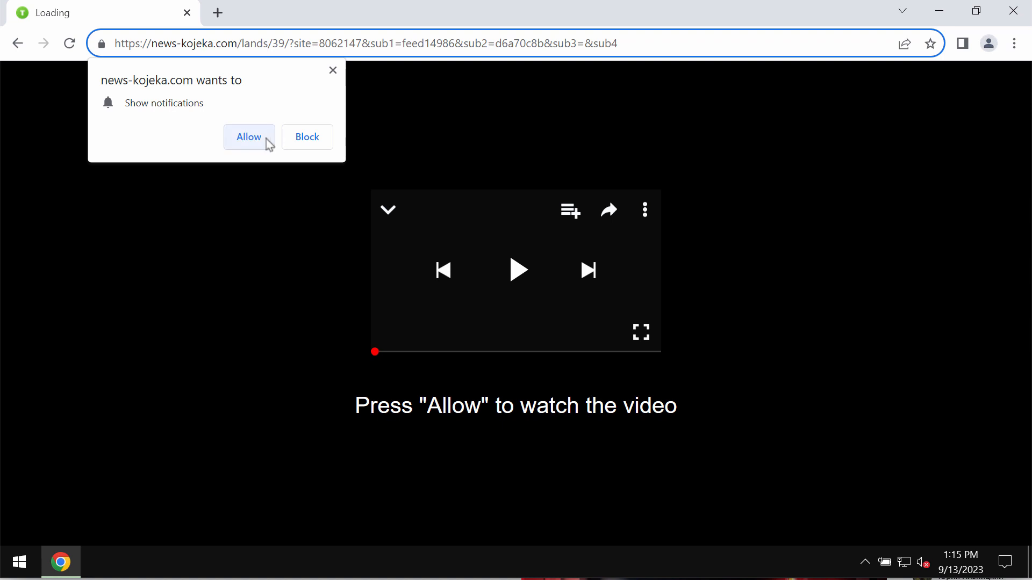
mouse_move(263, 147)
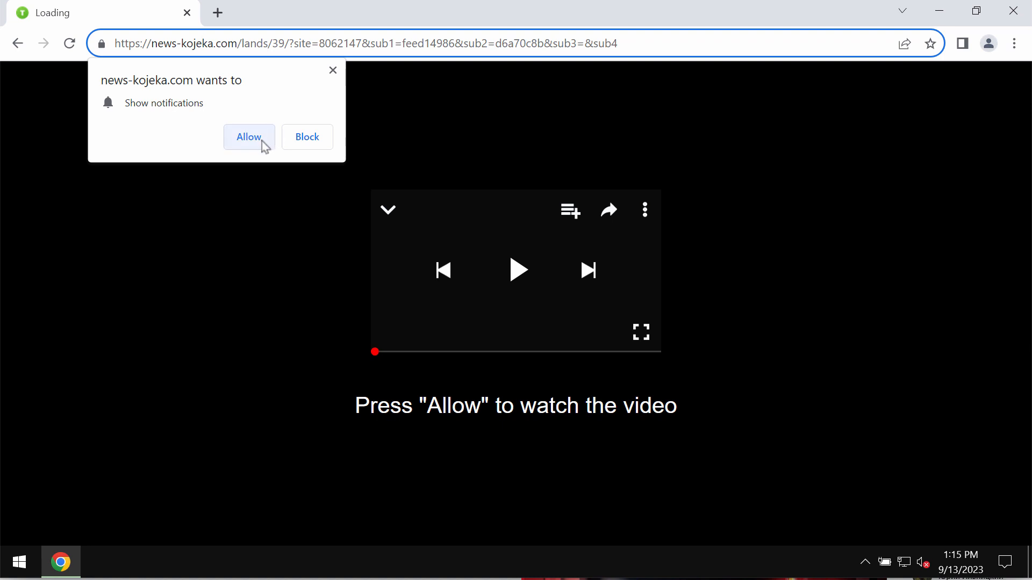
left_click(249, 138)
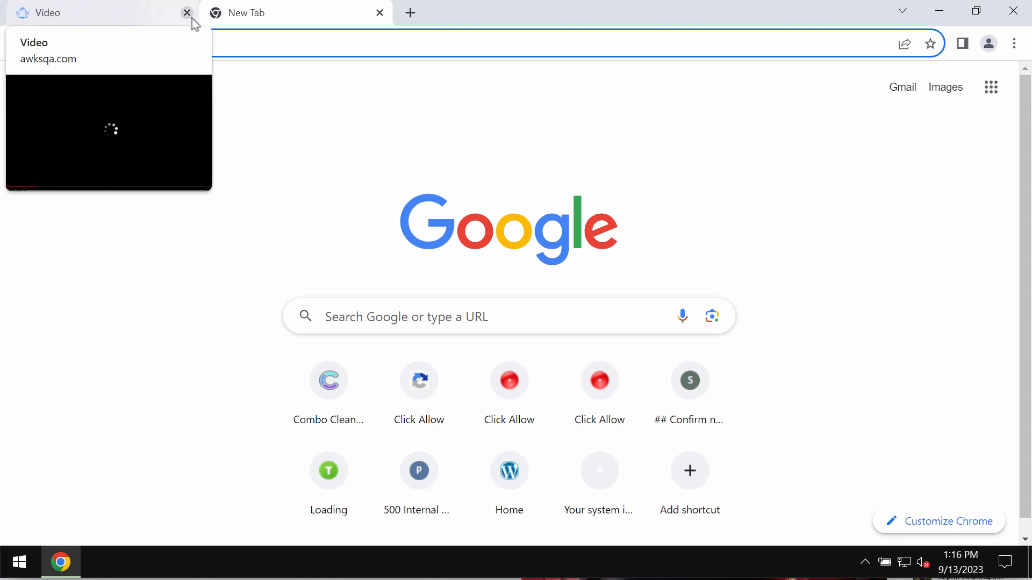
mouse_move(167, 22)
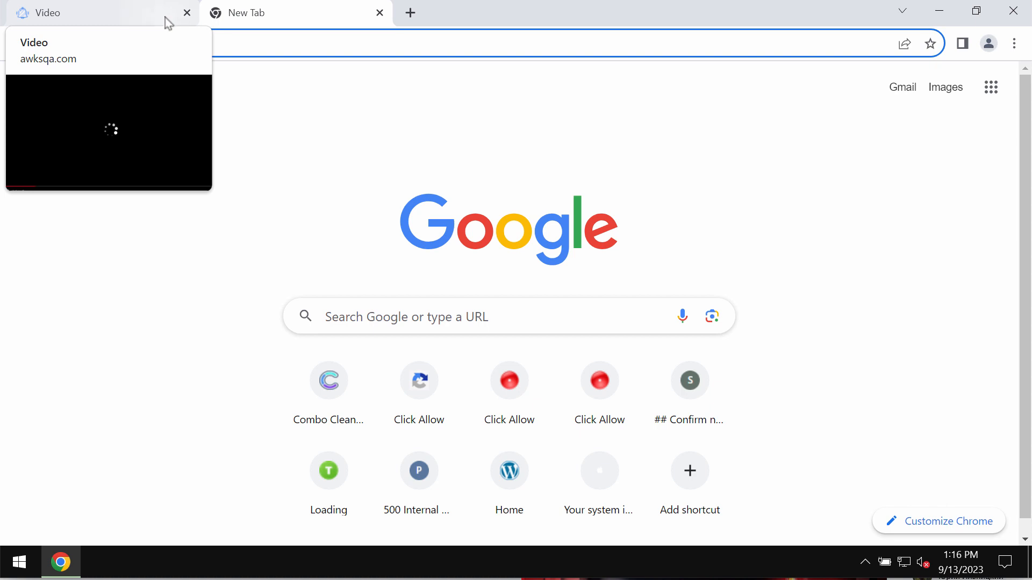
Reach Chrome's Site settings page listing news-kojeka.com with allowed notifications.
left_click(306, 41)
type("chrome://settings/content")
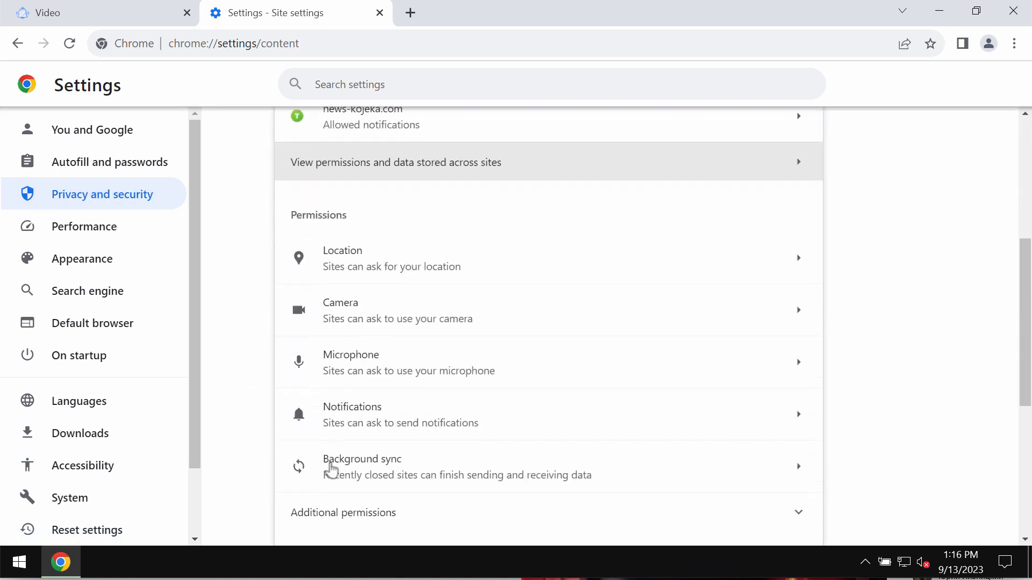
Remove news-kojeka.com from the 'Allowed to send notifications' list.
left_click(352, 415)
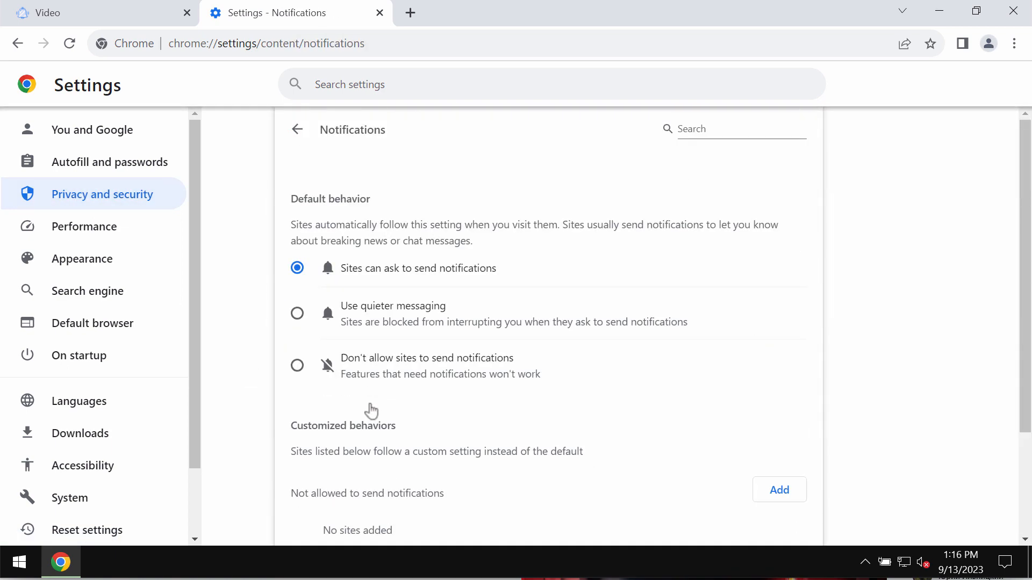
scroll("down", 3)
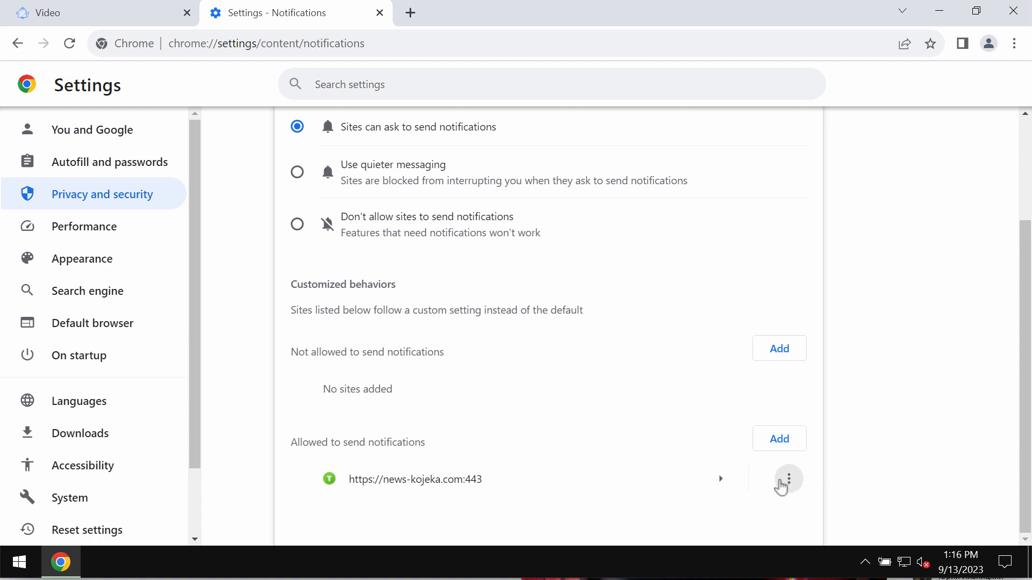
left_click(788, 479)
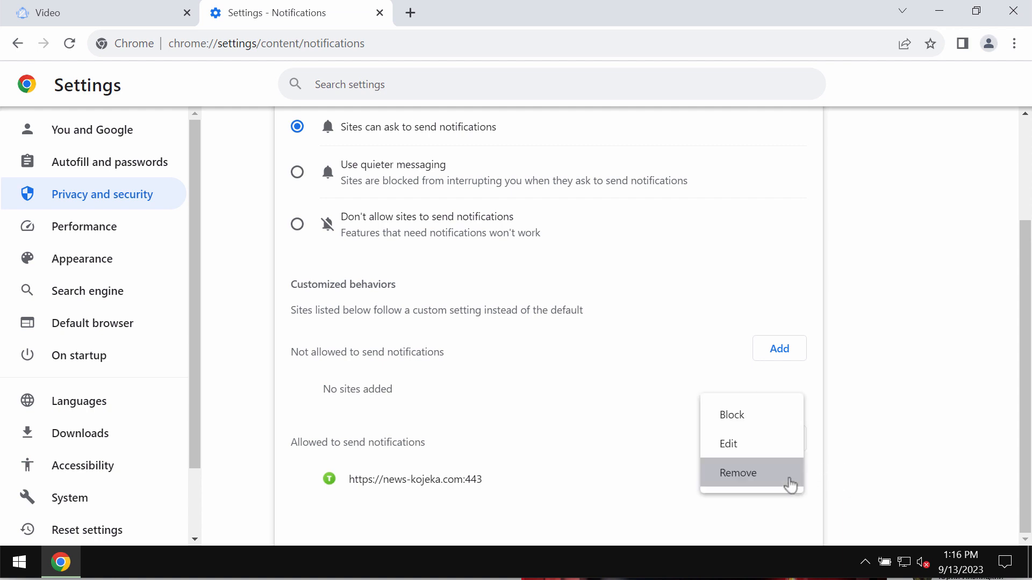
left_click(738, 473)
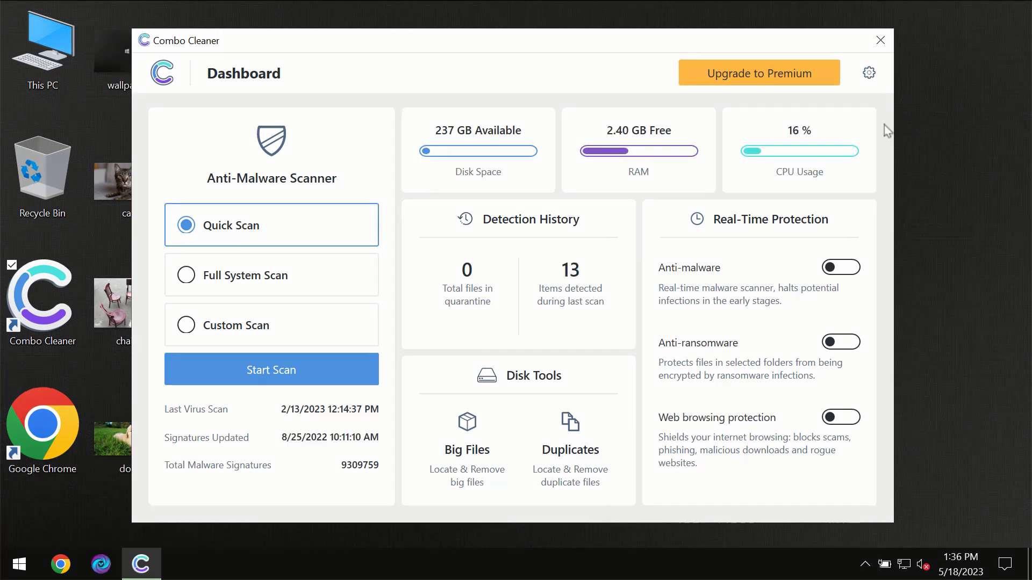
mouse_move(881, 120)
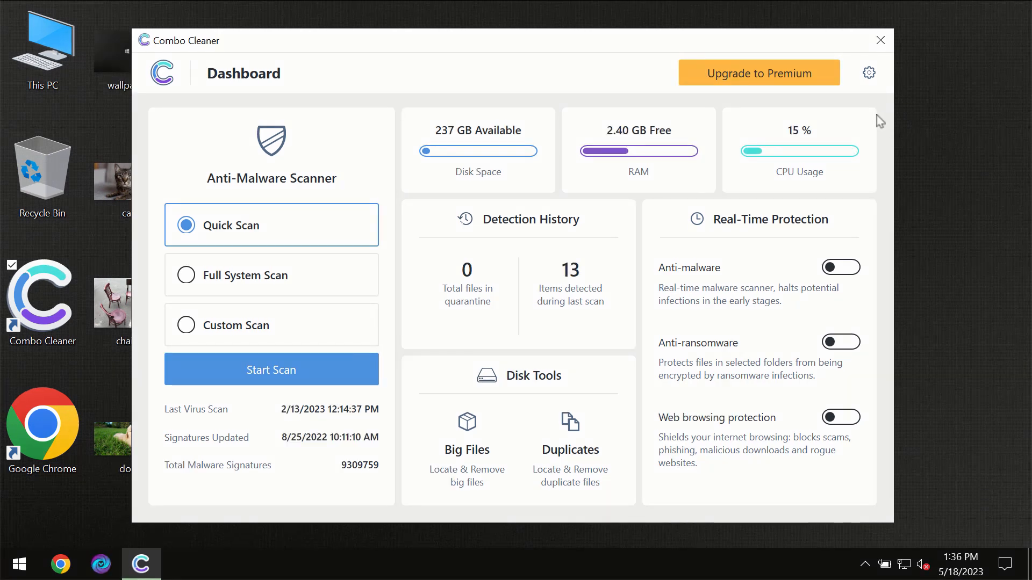
mouse_move(637, 53)
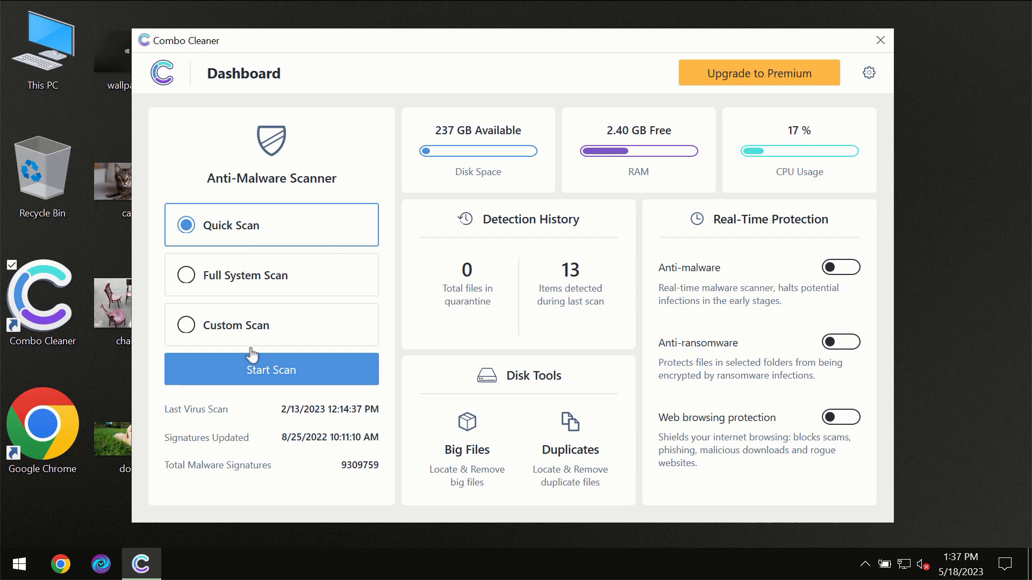
mouse_move(258, 377)
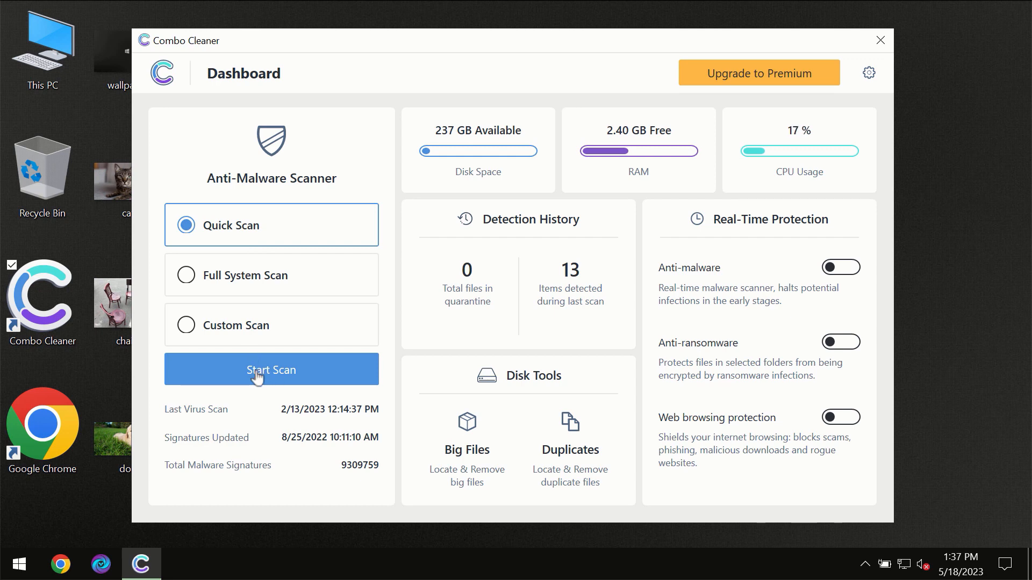
Start a Quick Scan for malware in Combo Cleaner.
left_click(271, 369)
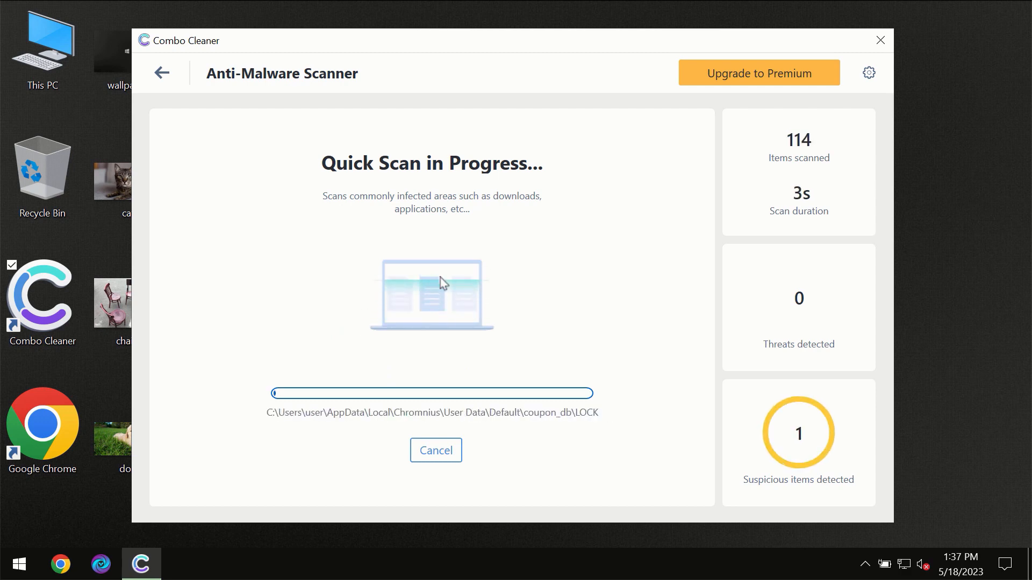
mouse_move(457, 213)
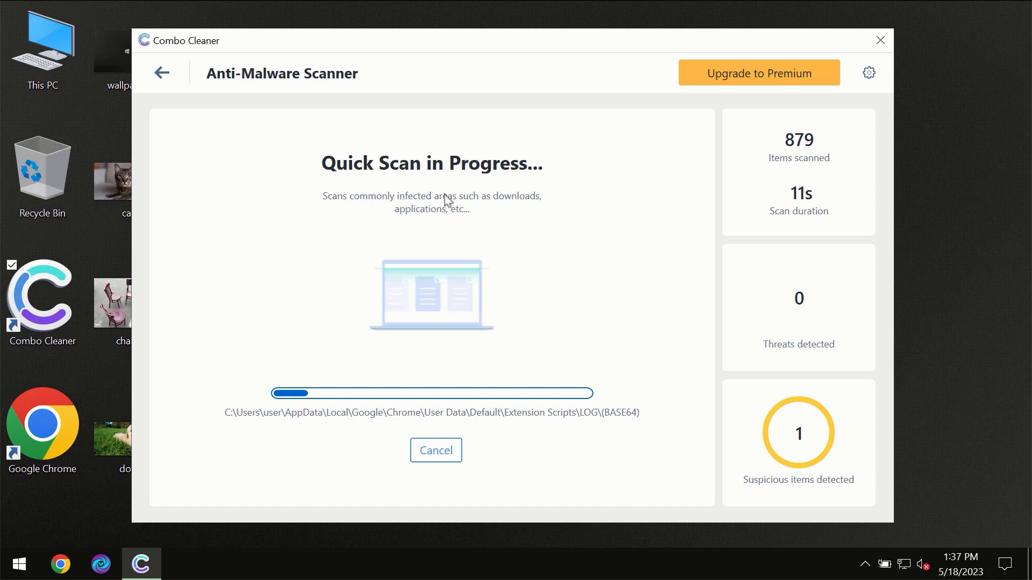
mouse_move(299, 113)
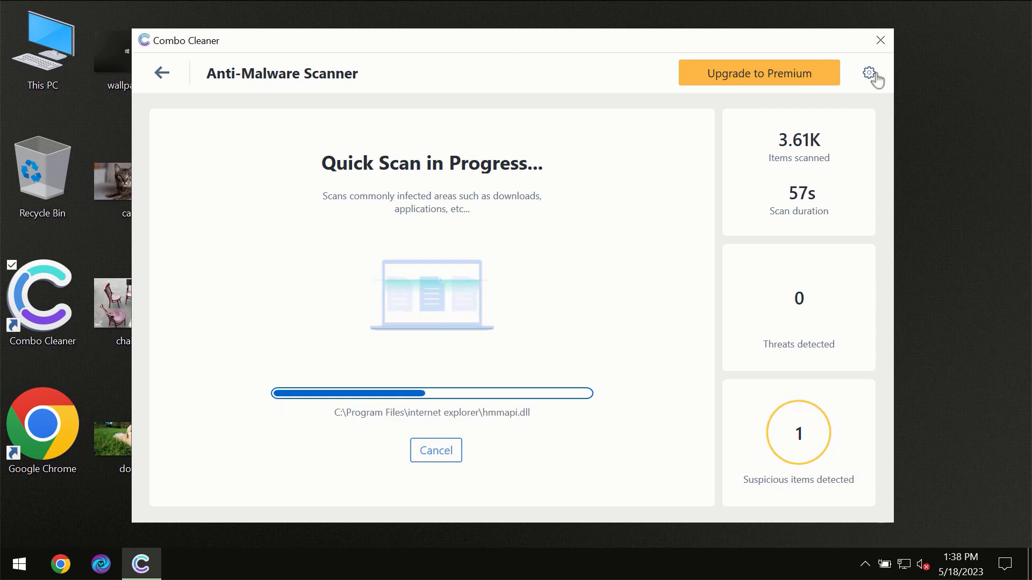
Review the Anti-Ransomware settings, then return to the dashboard.
left_click(869, 73)
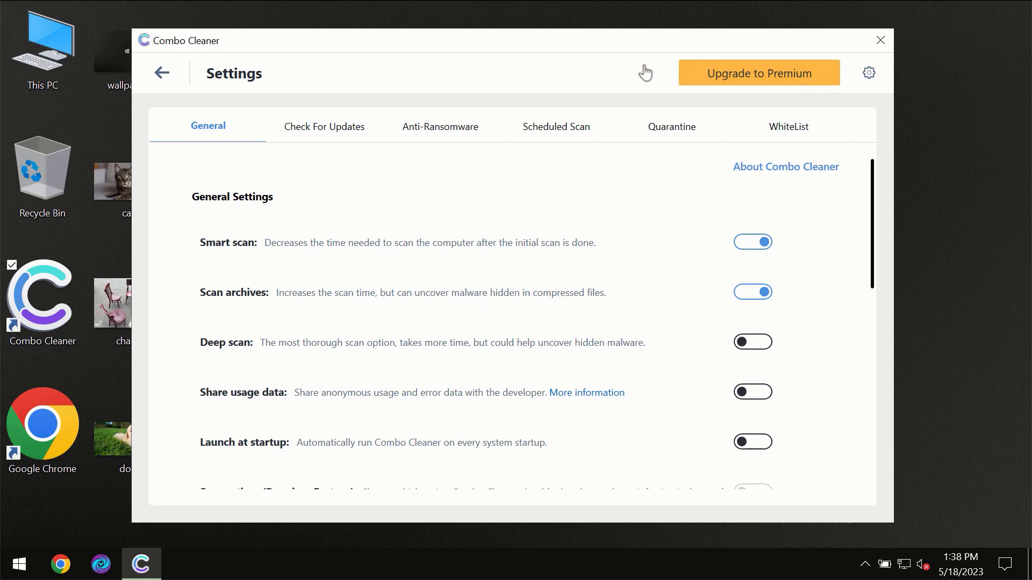
mouse_move(413, 146)
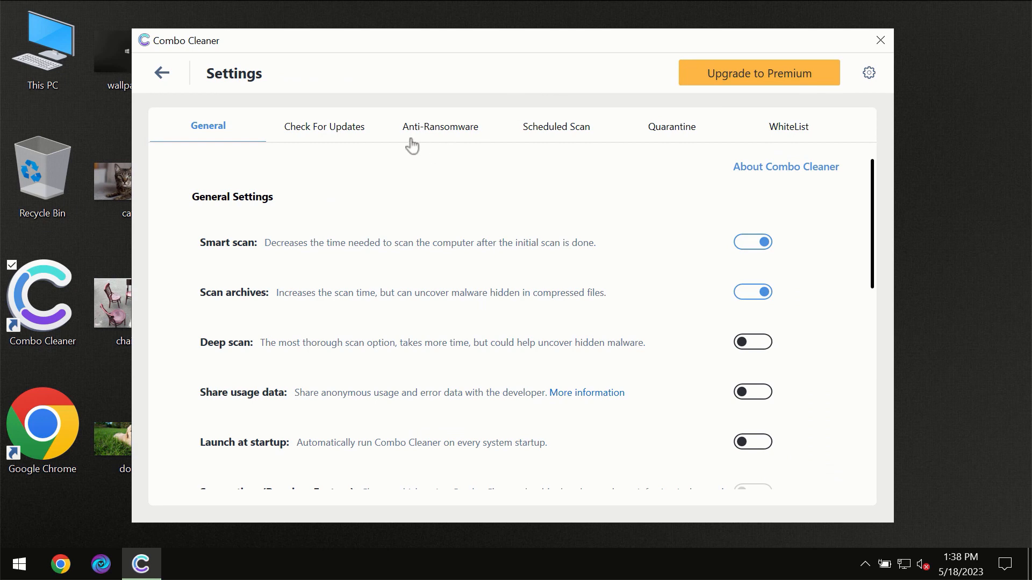
mouse_move(434, 137)
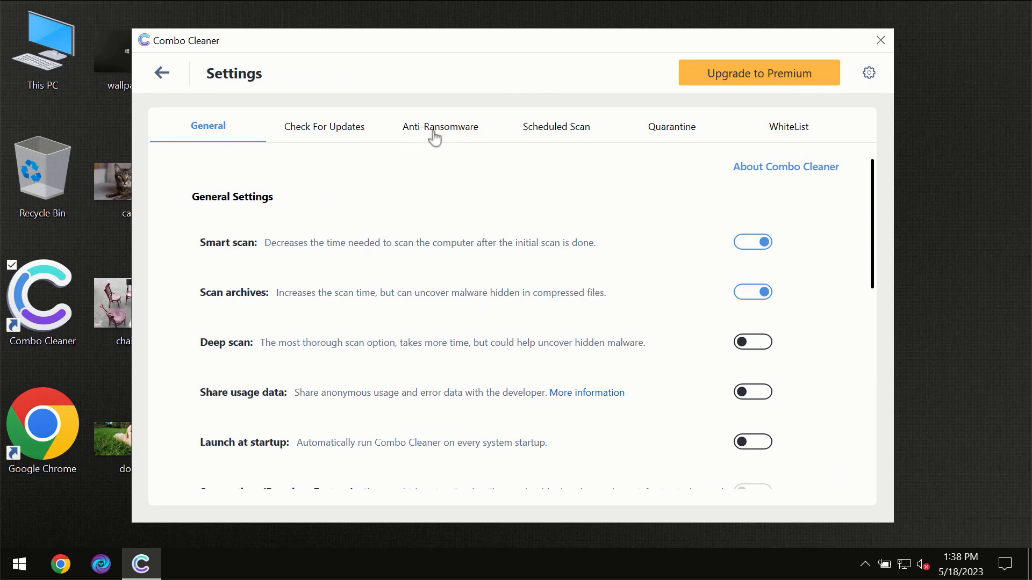
left_click(441, 127)
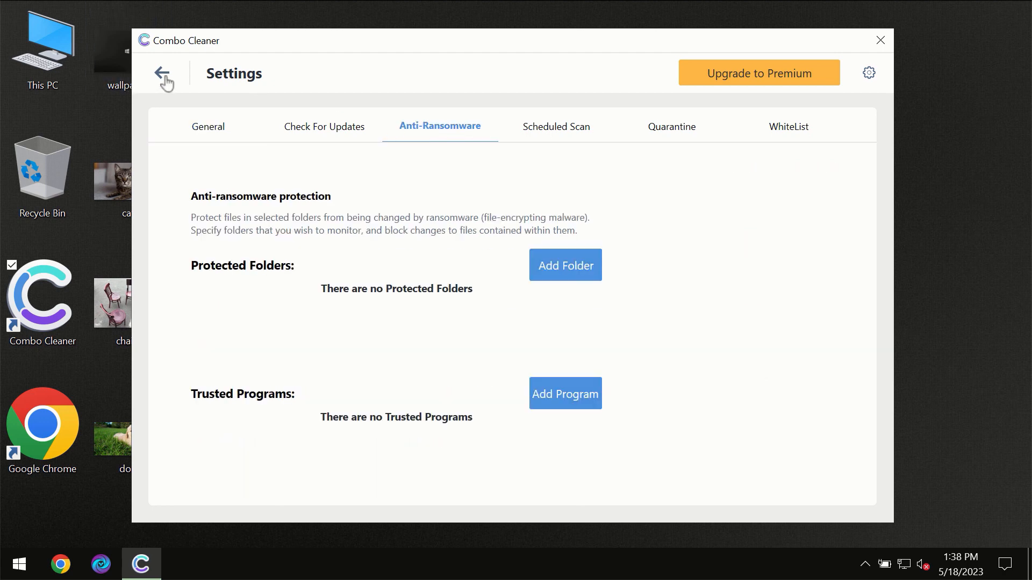
left_click(163, 73)
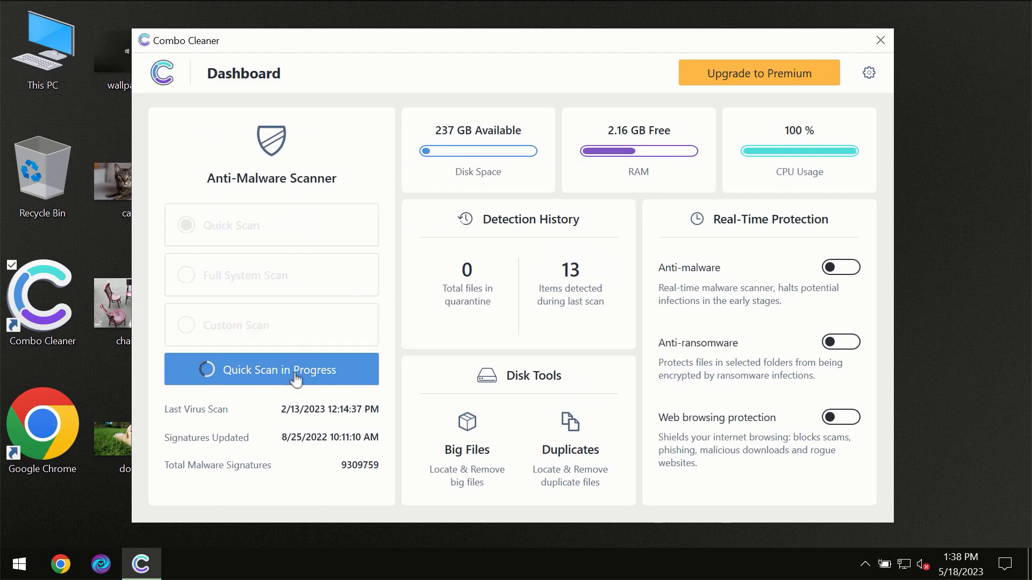
Watch the quick scan finish with one spam threat, then view the Premium upgrade offer.
left_click(279, 370)
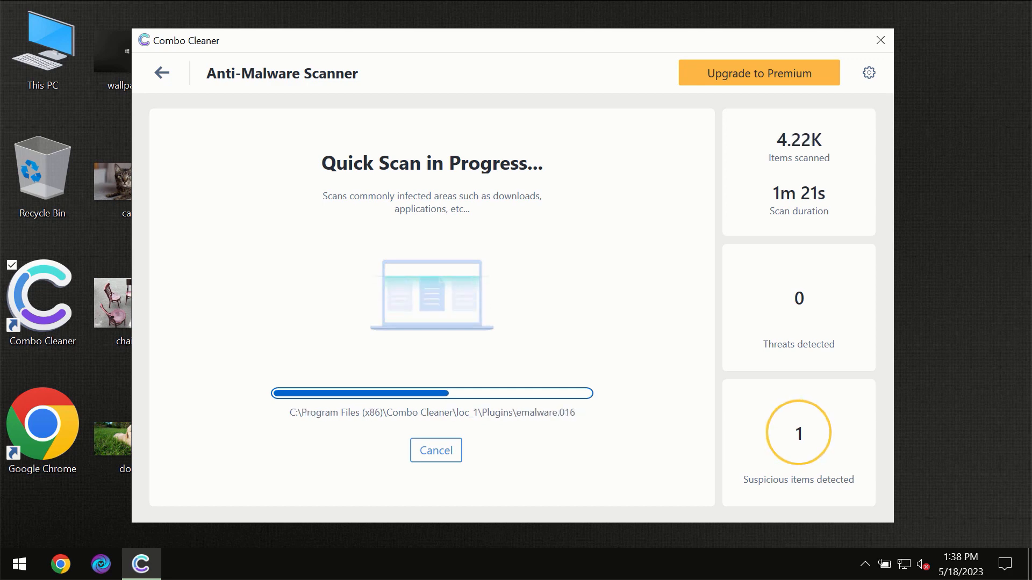
mouse_move(827, 309)
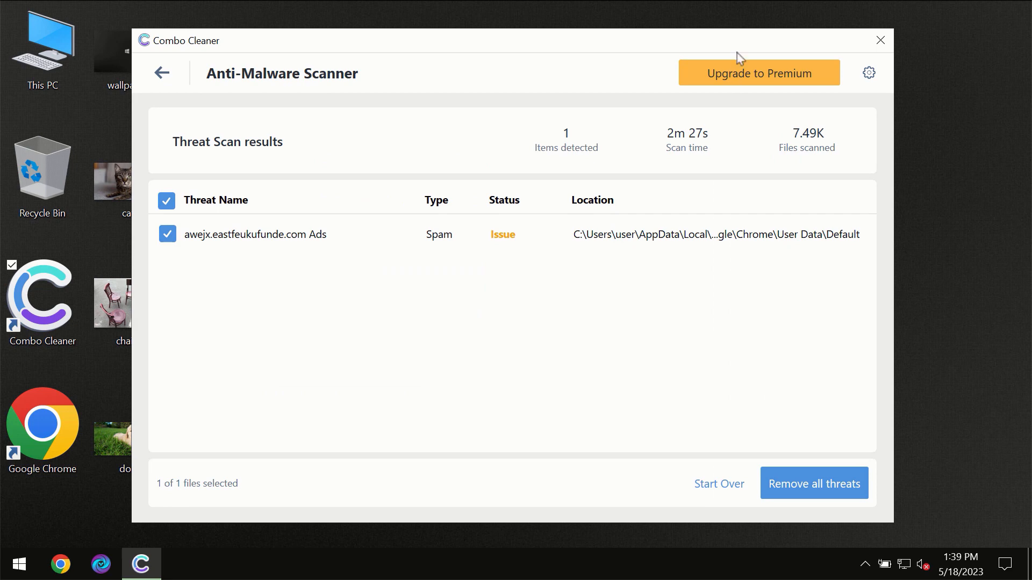
left_click(759, 73)
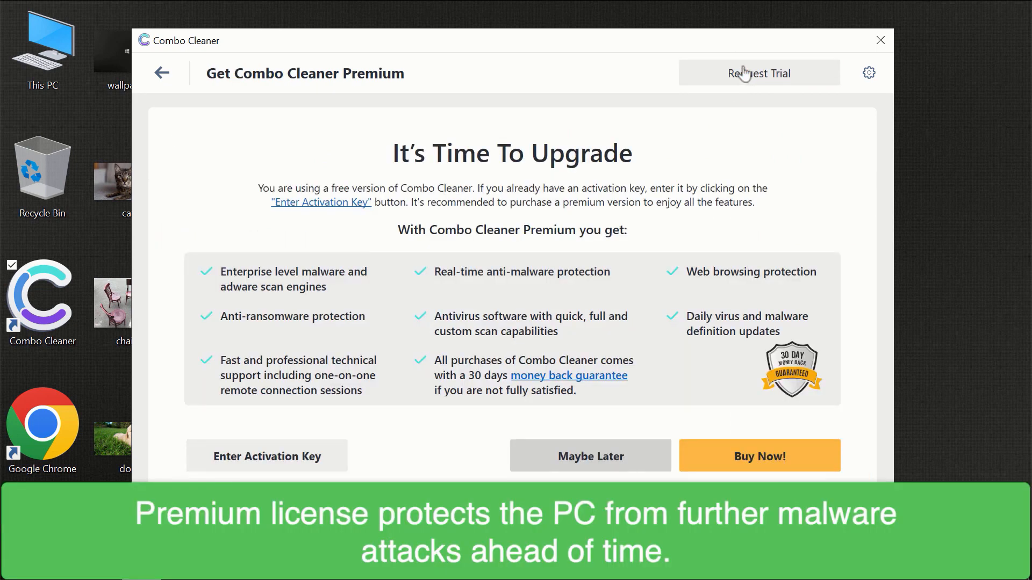